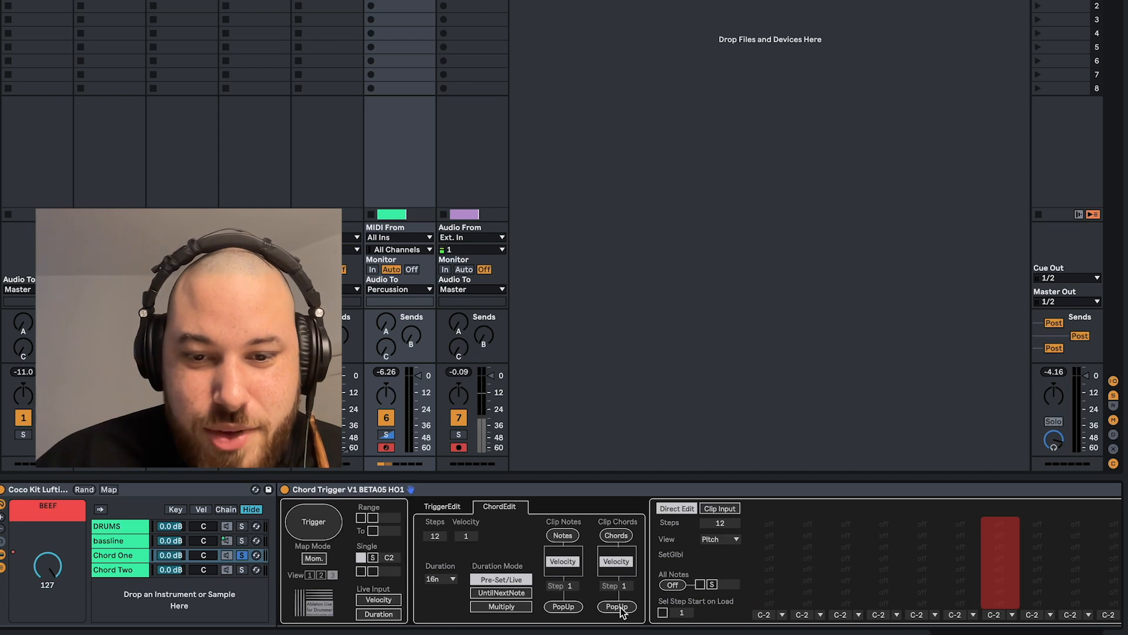
Open Chord Trigger's Clip Chords in a separate pop-up Chords window from the ChordEdit tab.
left_click(616, 607)
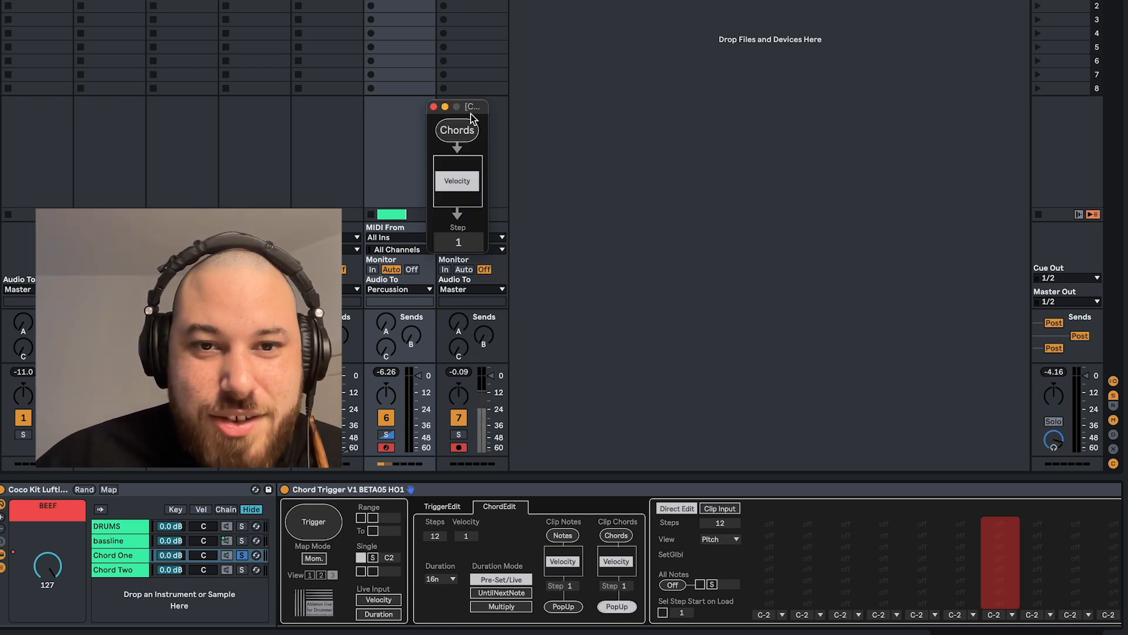